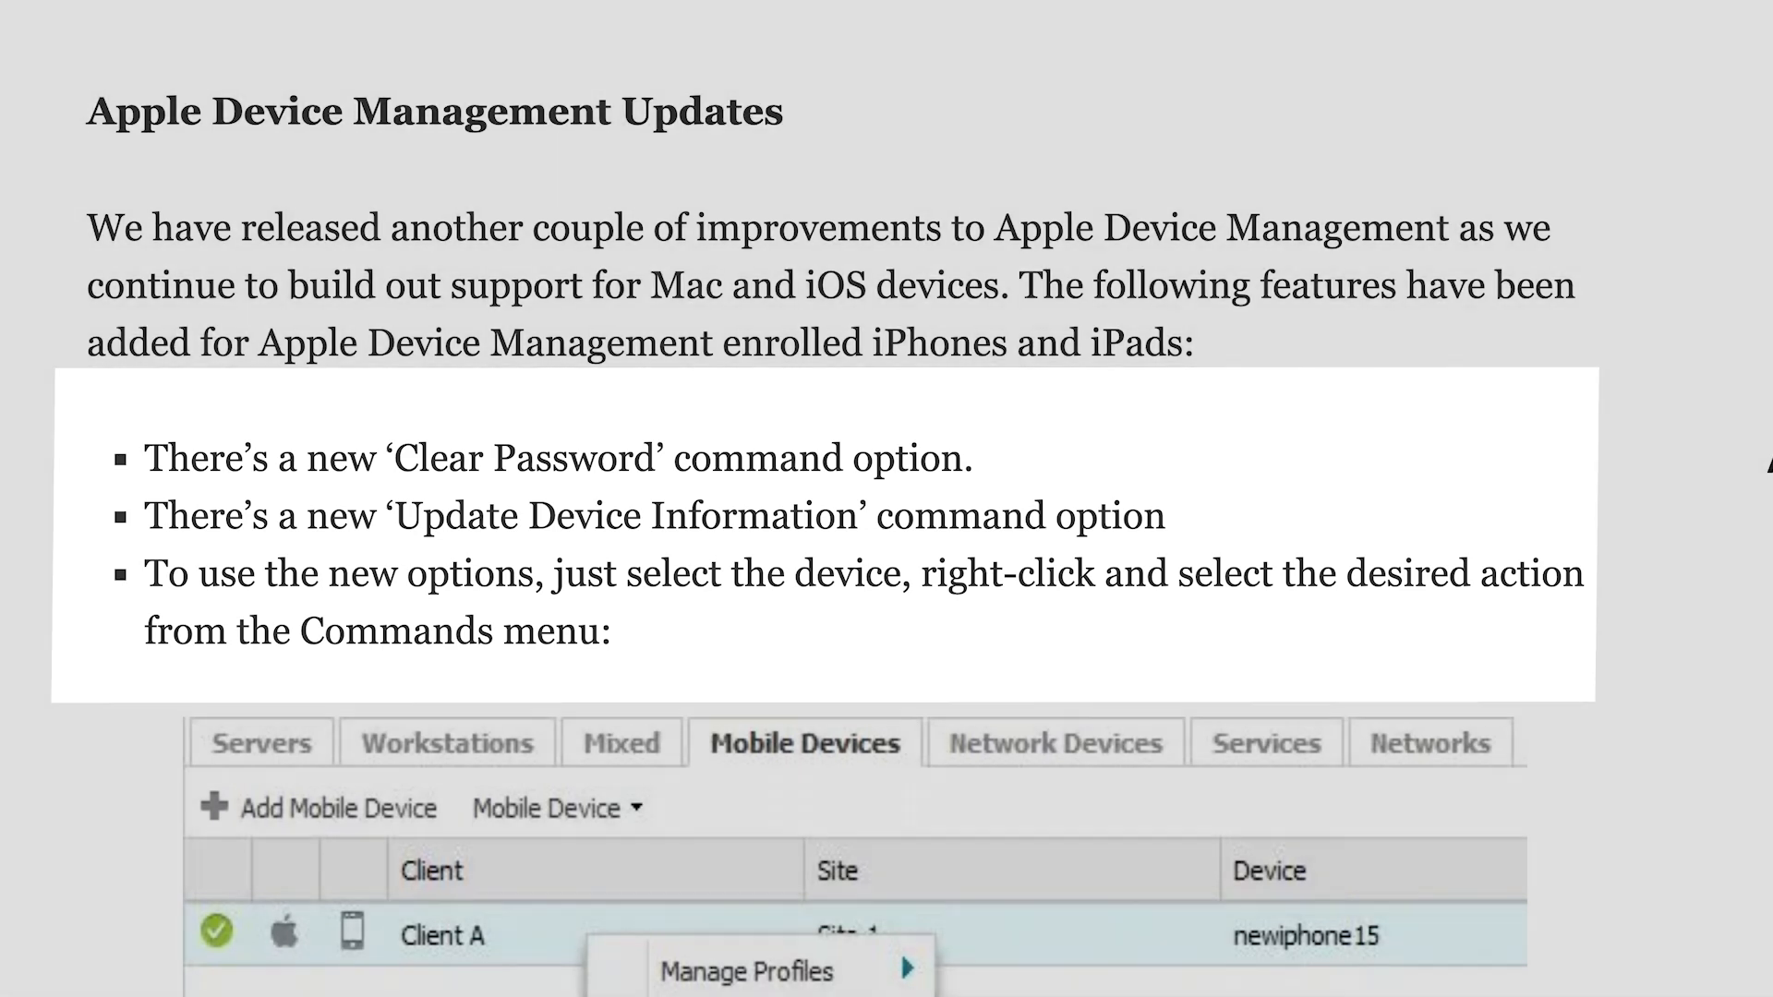
scroll(down, 3)
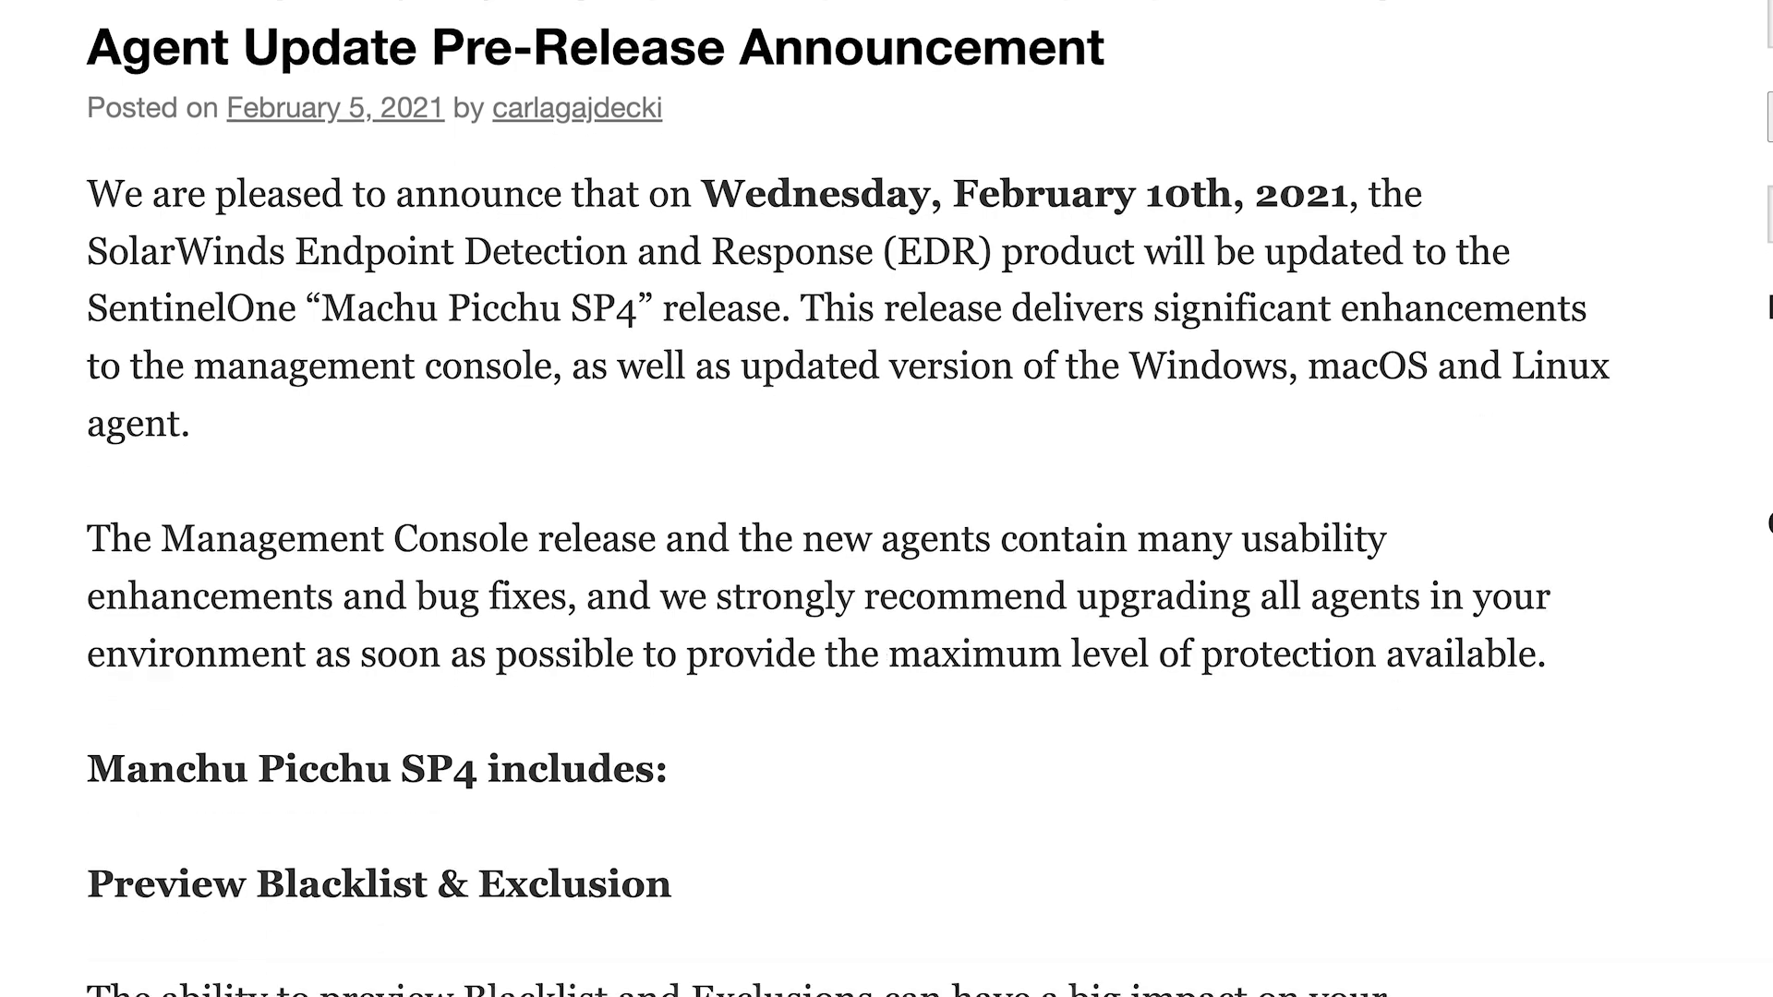
scroll(down, 3)
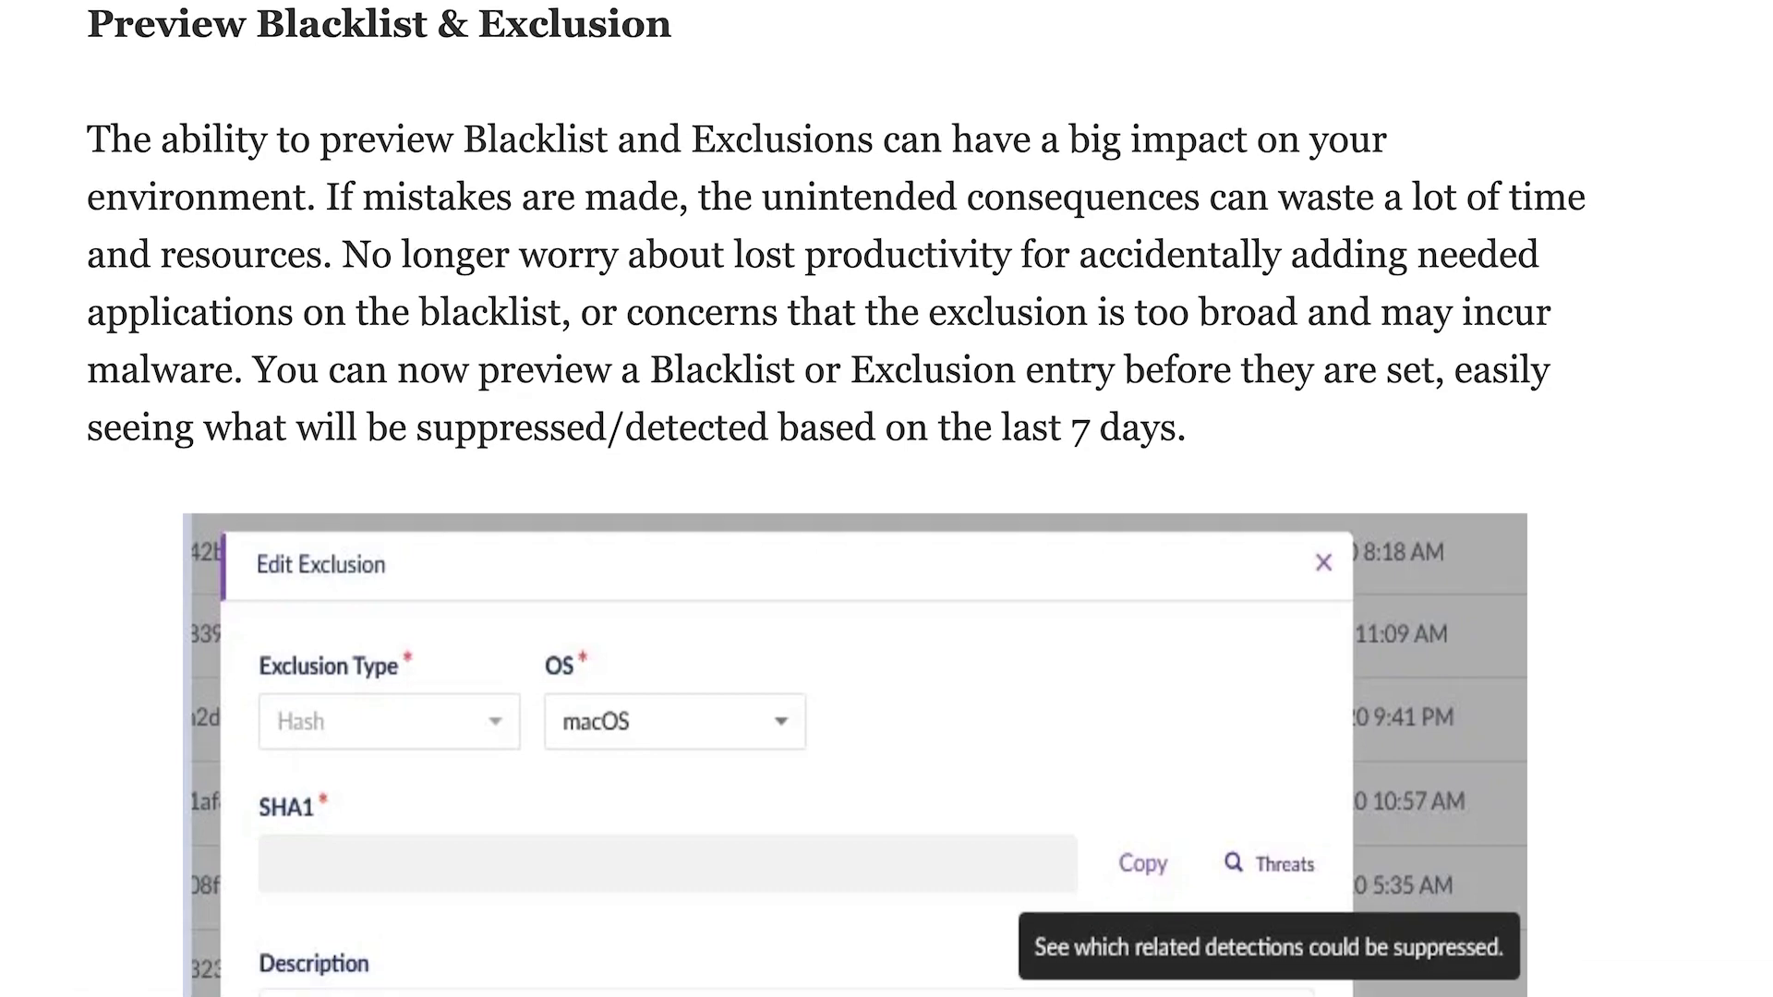
scroll(down, 3)
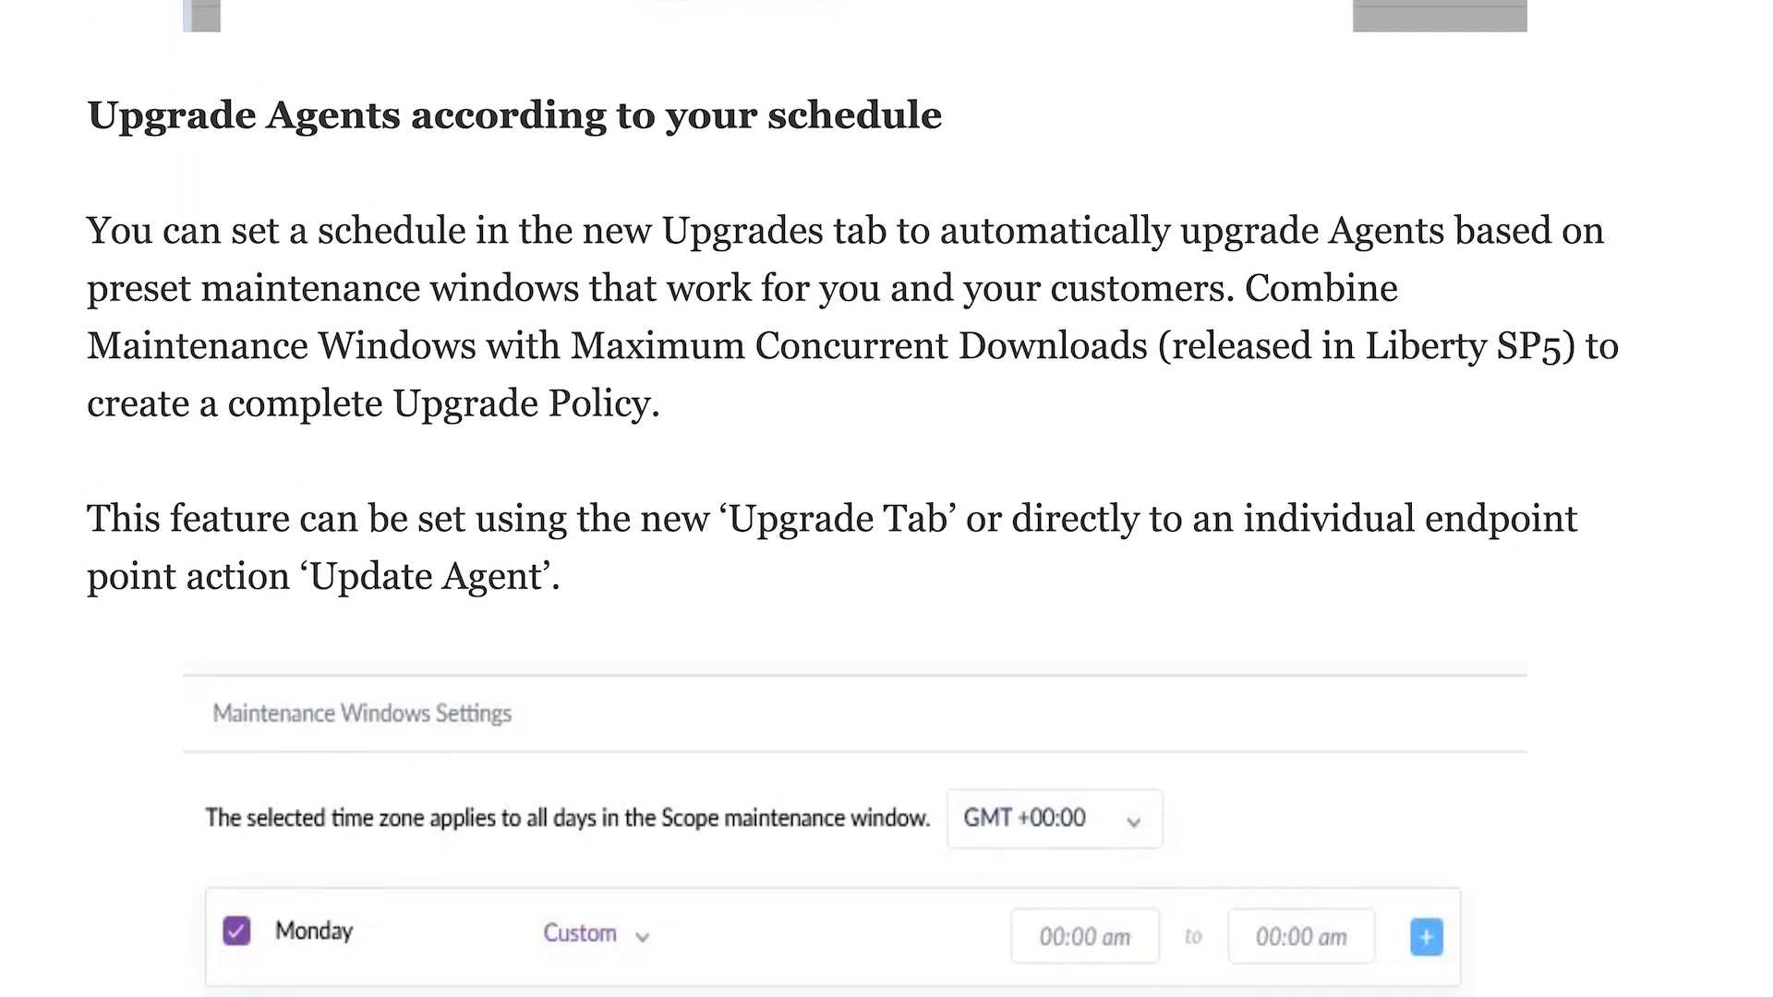